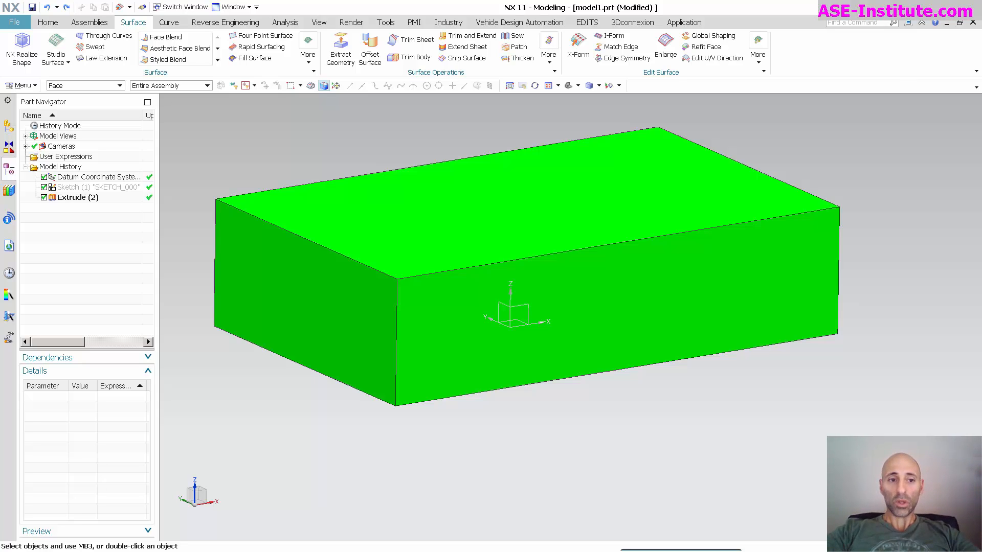
pyautogui.moveTo(166, 37)
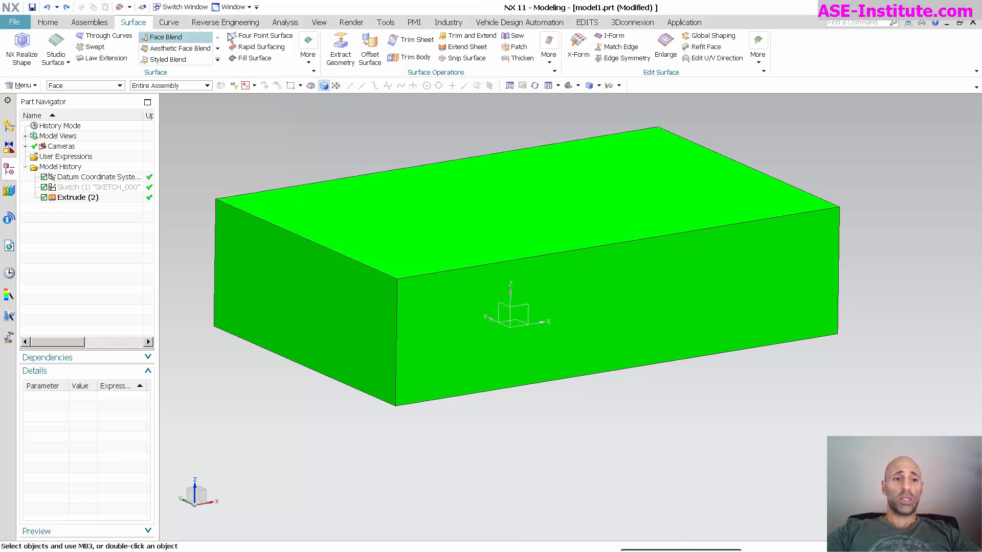
# From the Analysis tools, start X-Form on the top face of Extrude(2)
pyautogui.click(285, 22)
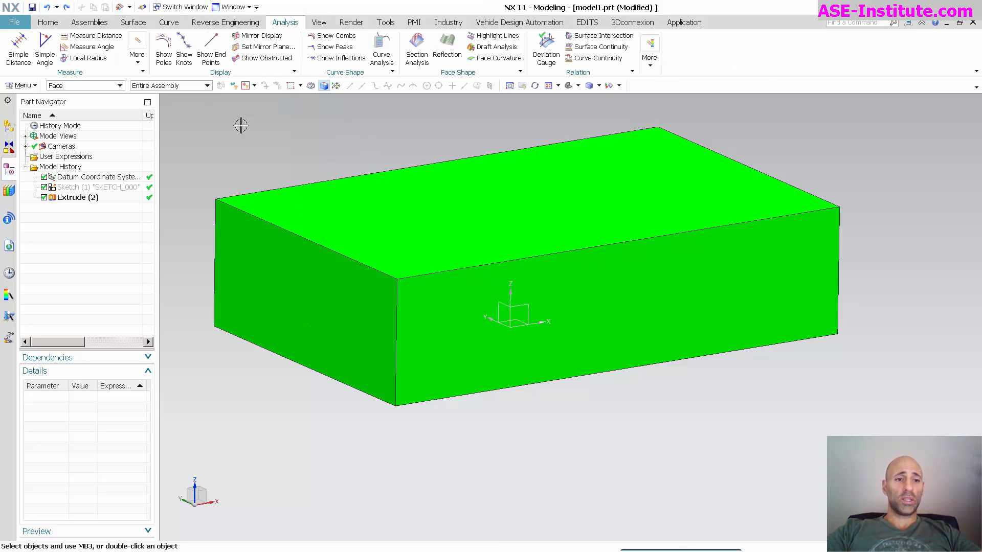
pyautogui.moveTo(85, 85)
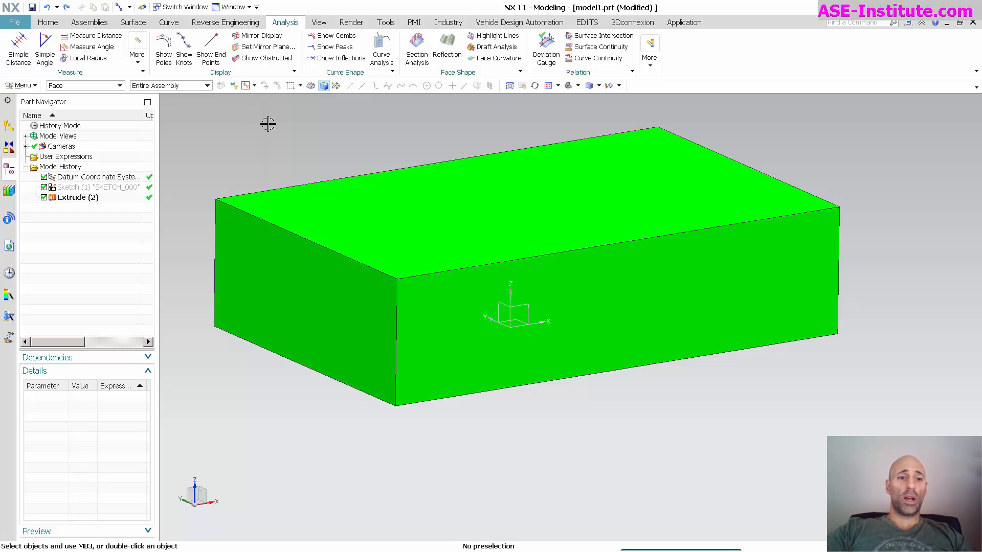
pyautogui.moveTo(442, 228)
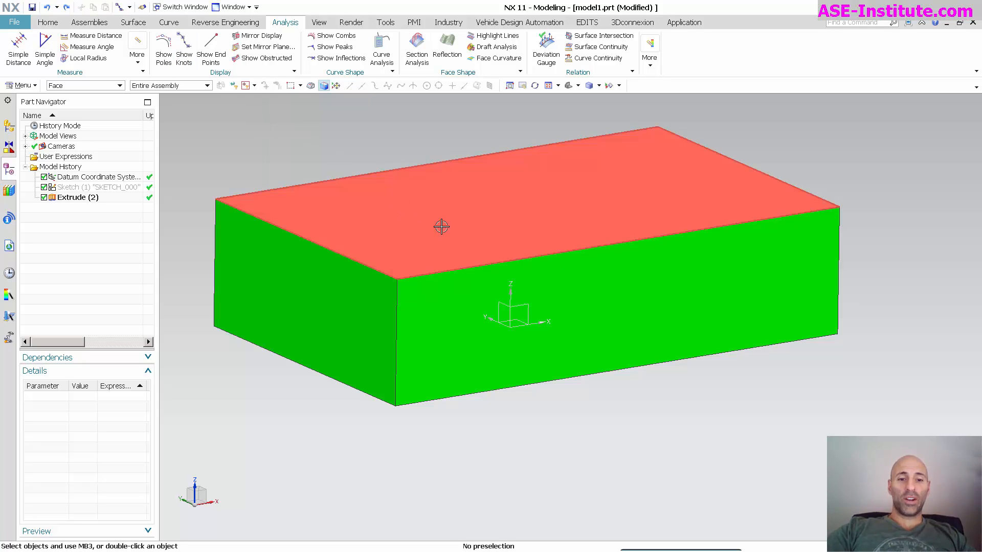
pyautogui.moveTo(493, 228)
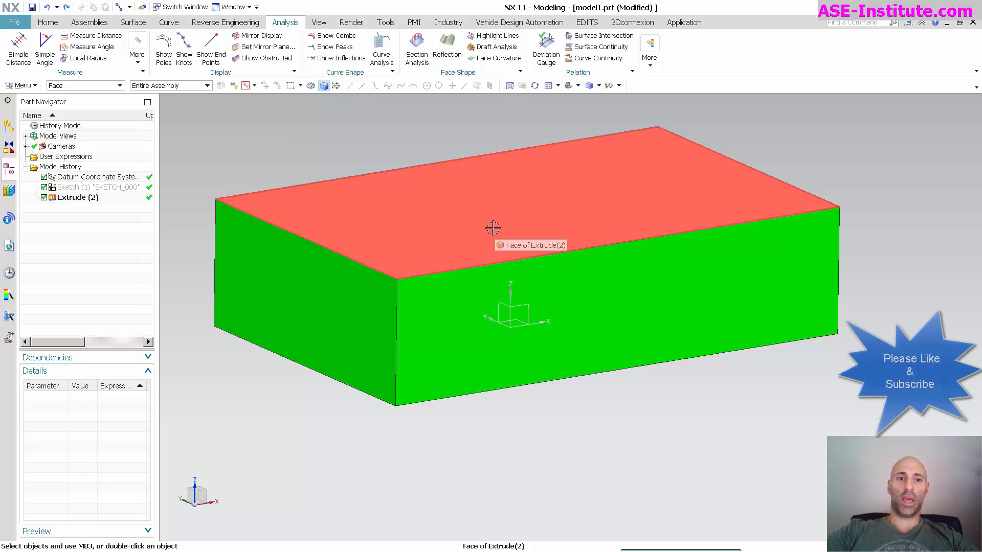
pyautogui.click(133, 21)
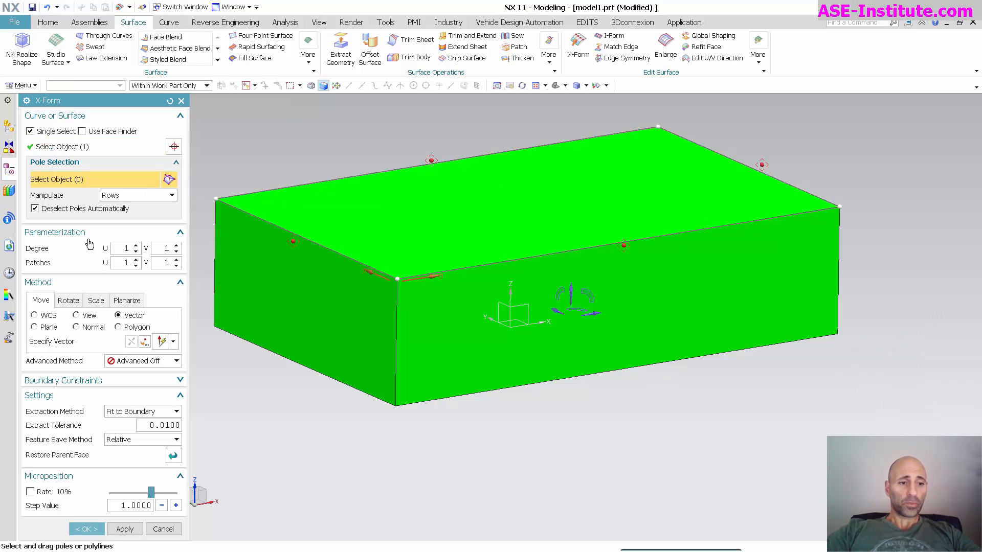
# Set Degree U to 3 and Degree V to 3, then choose the pole-move vector direction
pyautogui.click(135, 247)
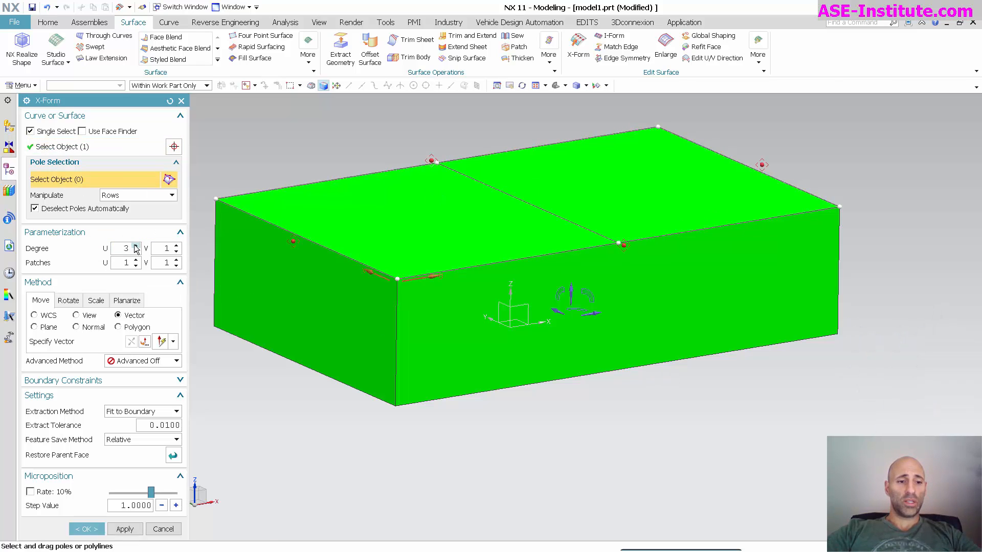
pyautogui.click(177, 246)
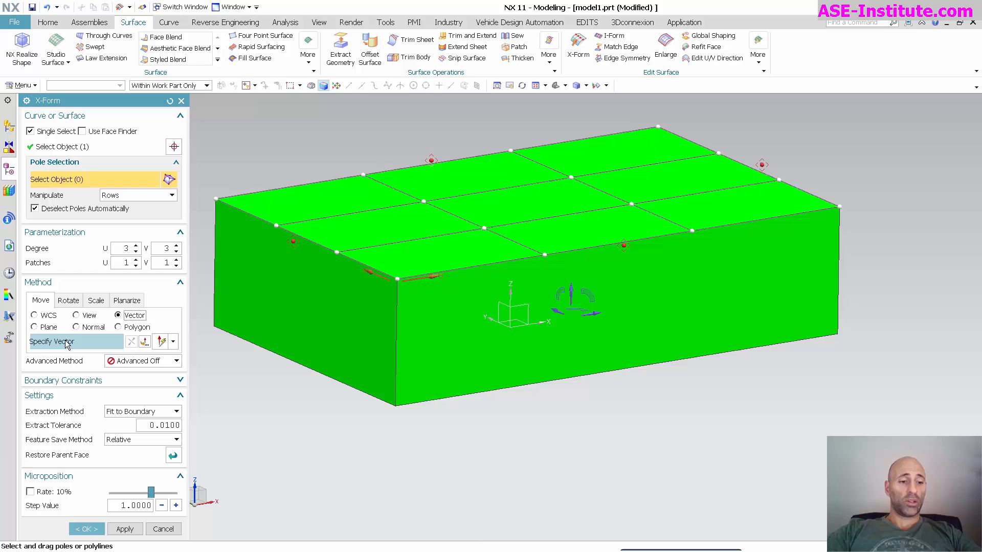
pyautogui.click(34, 315)
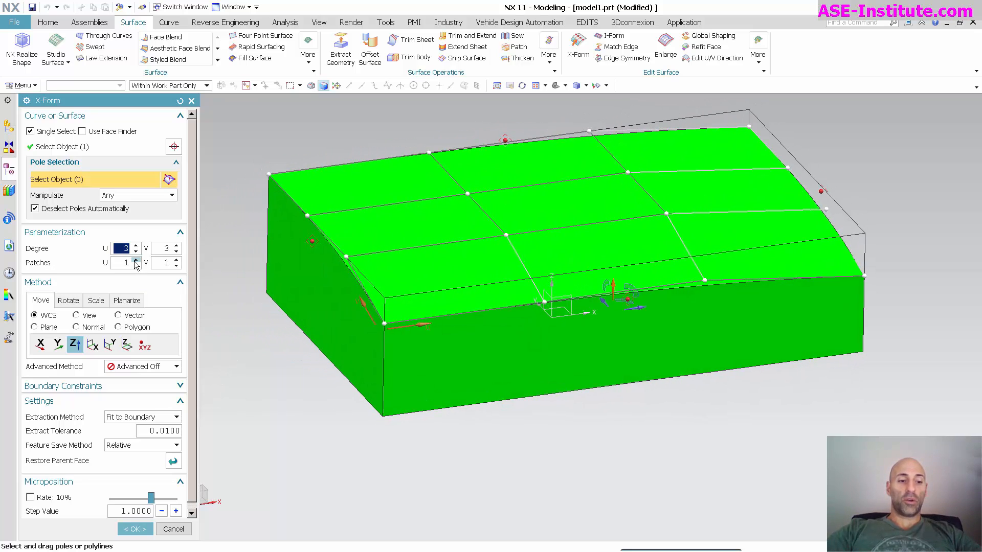
# Preview Patches U=2 and V=2, then return the face to a single patch
pyautogui.click(135, 259)
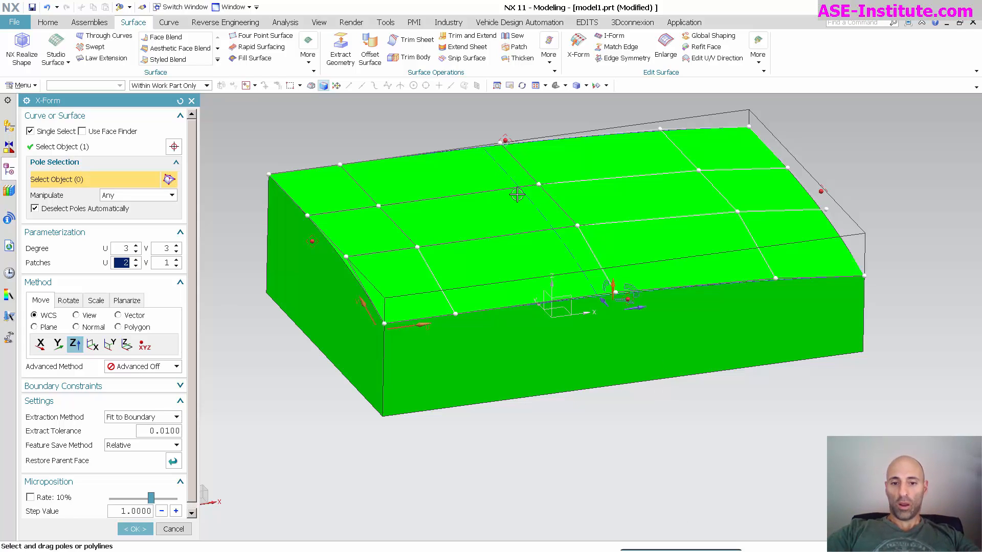
pyautogui.moveTo(600, 315)
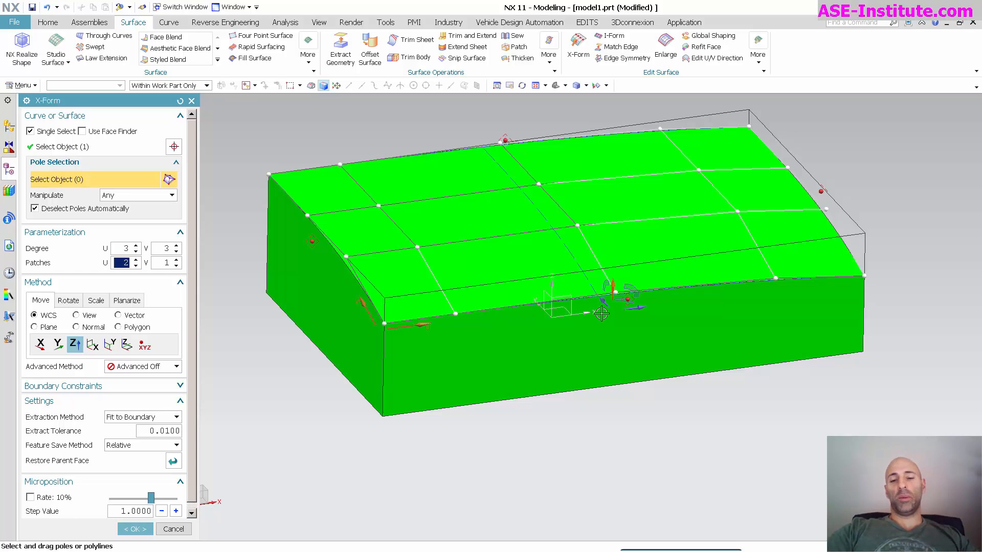
pyautogui.click(177, 260)
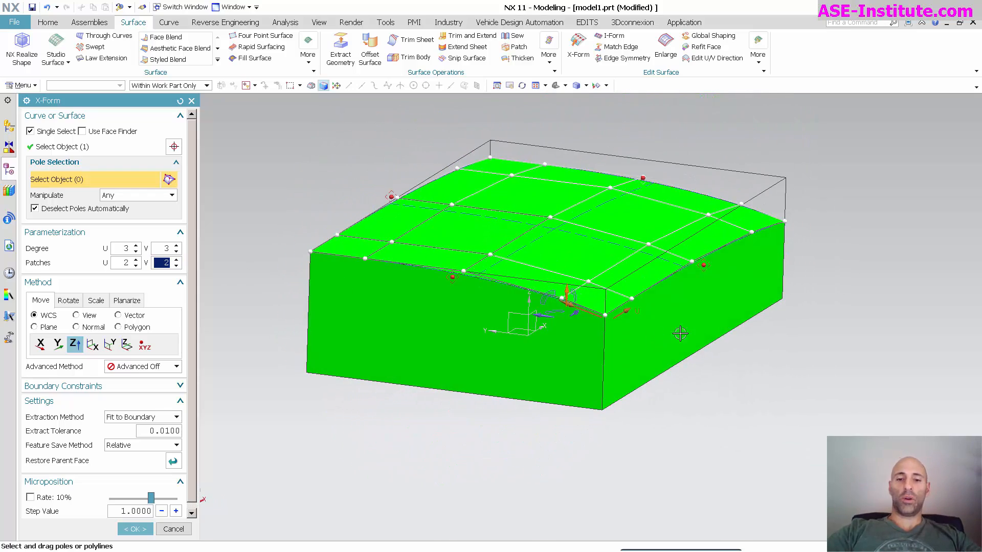
pyautogui.moveTo(645, 429)
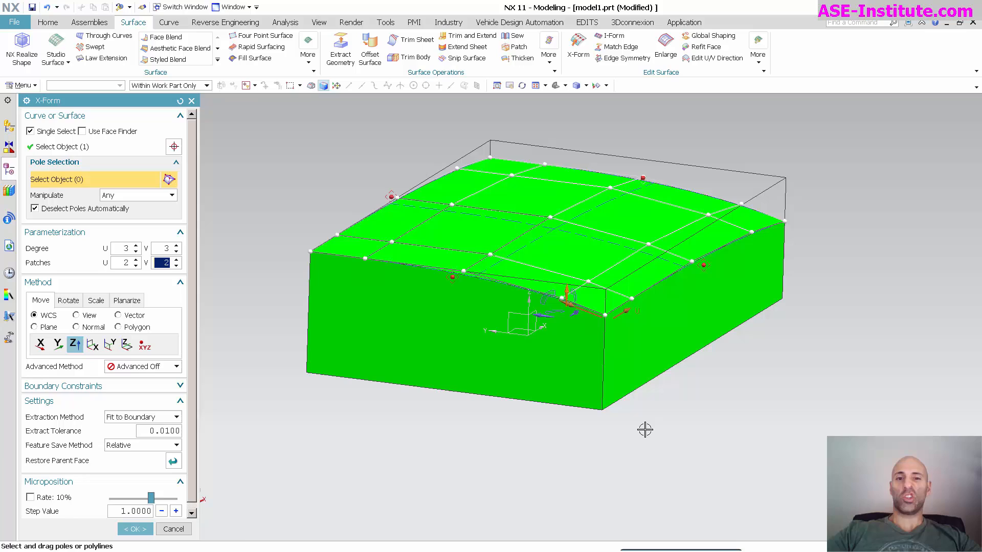
pyautogui.moveTo(178, 300)
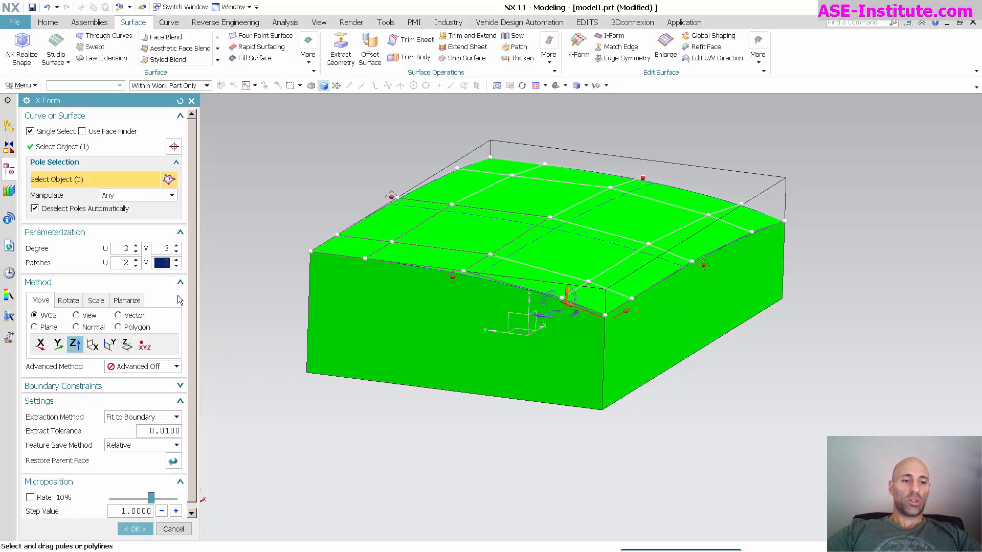
pyautogui.click(133, 266)
pyautogui.write('1')
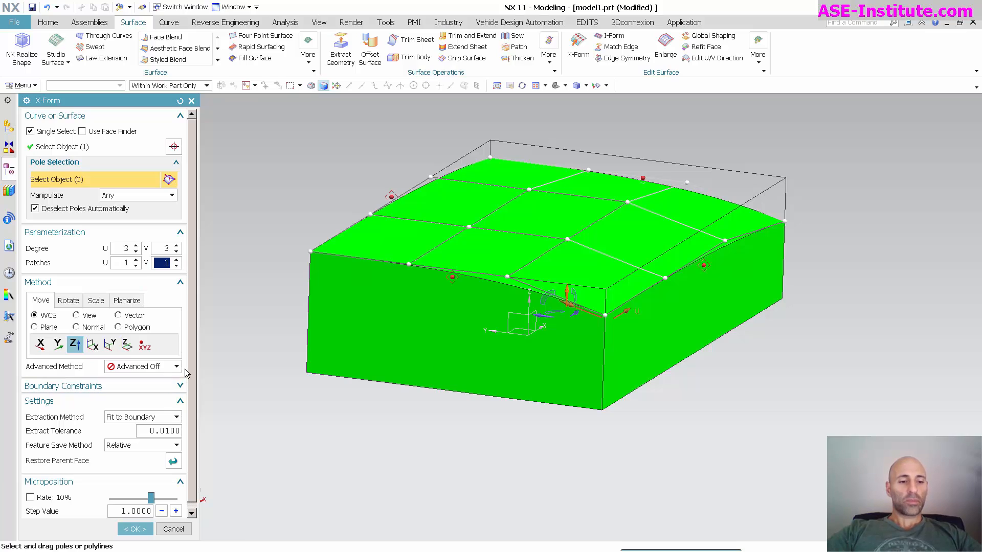
# Choose Insert Knot from the Advanced Method list before completing the X-Form
pyautogui.click(178, 366)
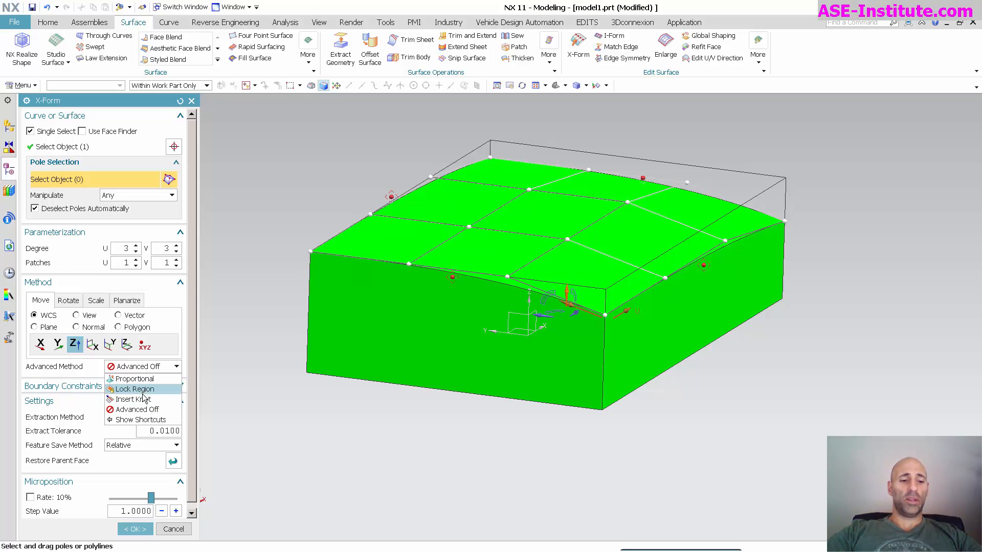
pyautogui.moveTo(133, 400)
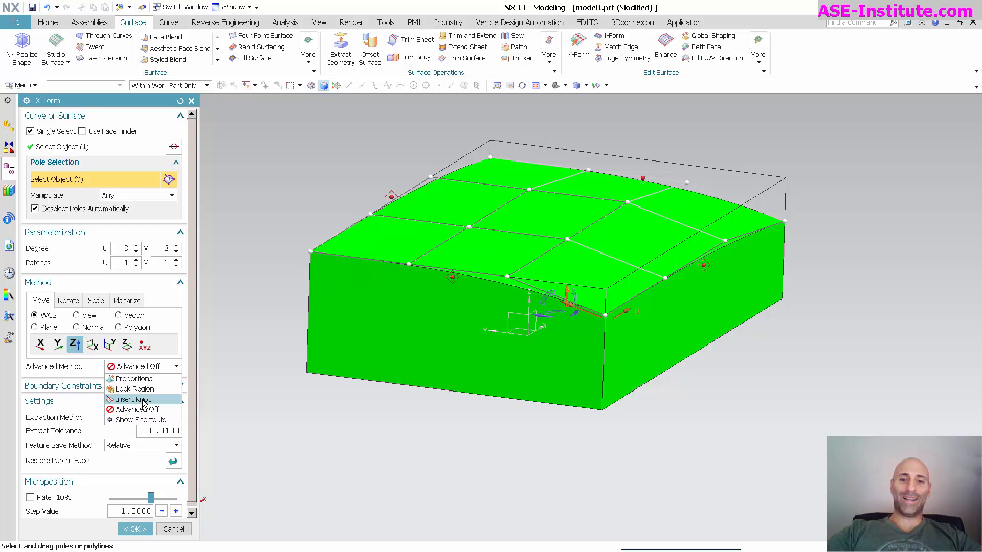
pyautogui.click(133, 400)
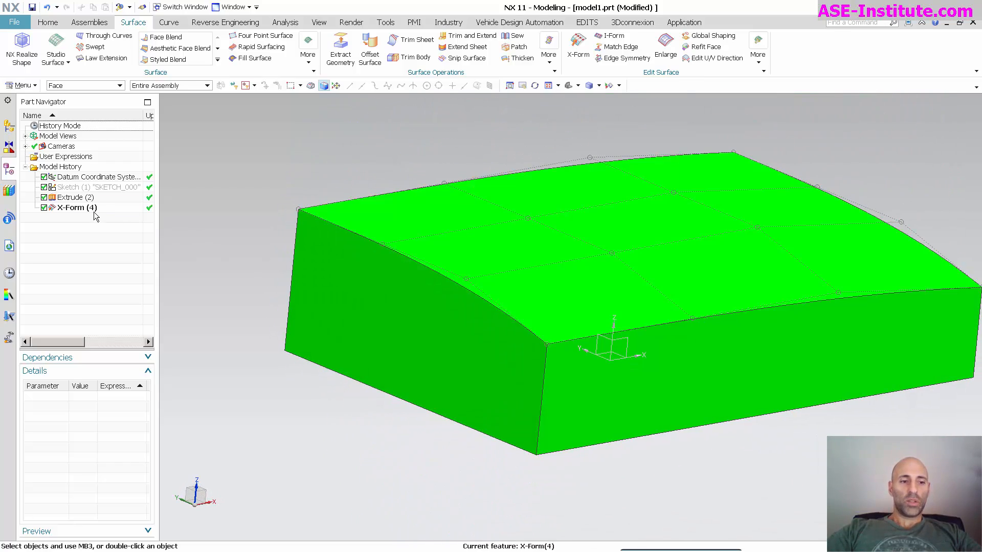
# Reopen X-Form (4), insert knots at U 43 and V 30, and confirm with OK
pyautogui.doubleClick(75, 207)
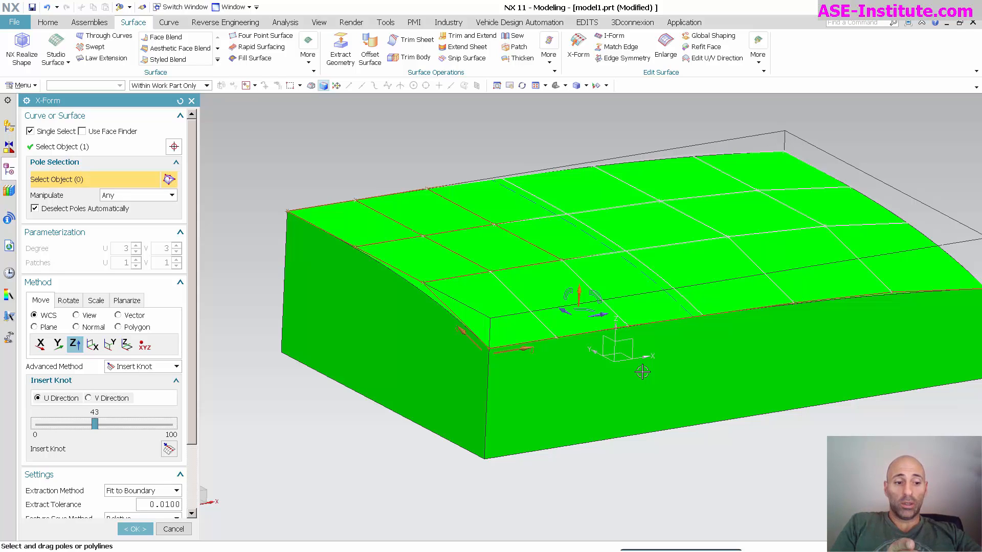
pyautogui.moveTo(651, 372)
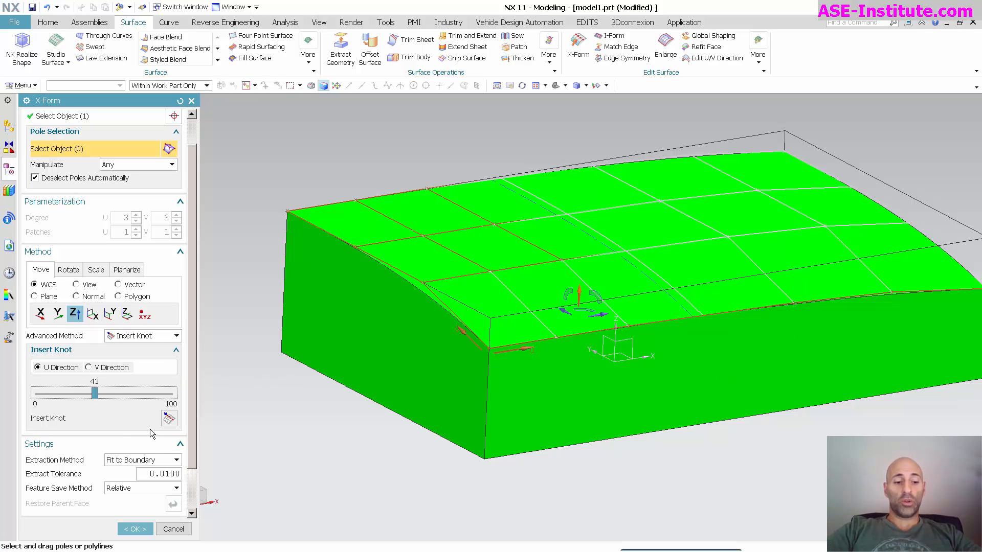
pyautogui.moveTo(169, 418)
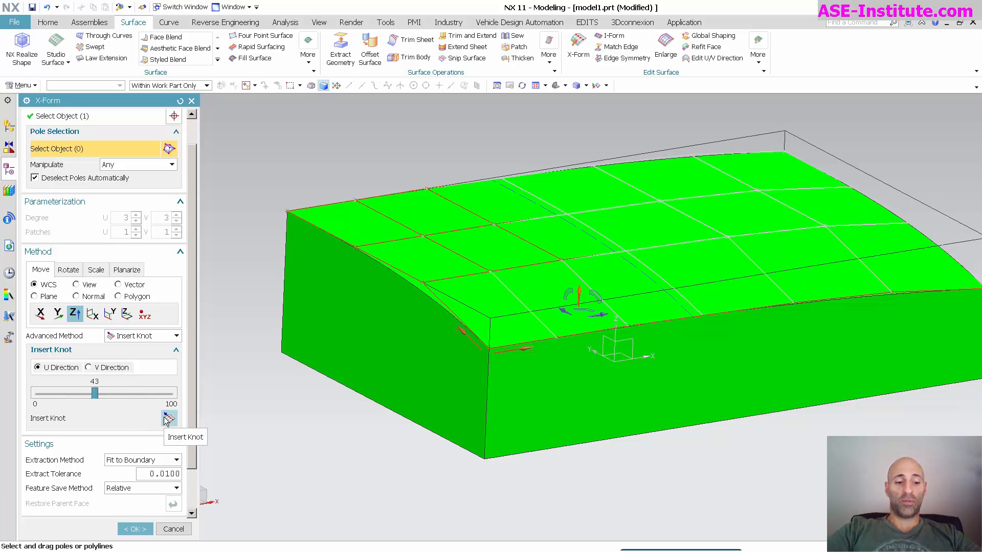
pyautogui.moveTo(138, 414)
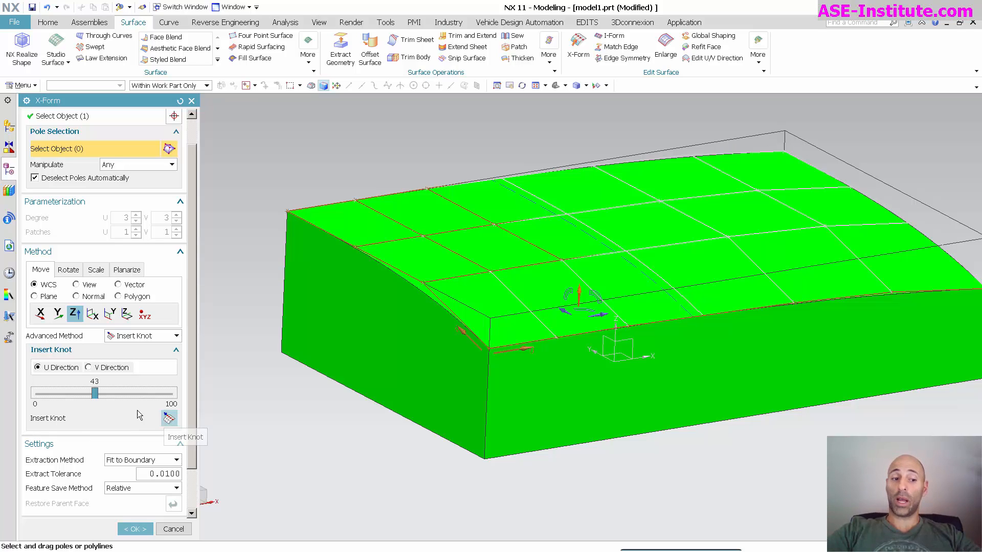
pyautogui.click(88, 367)
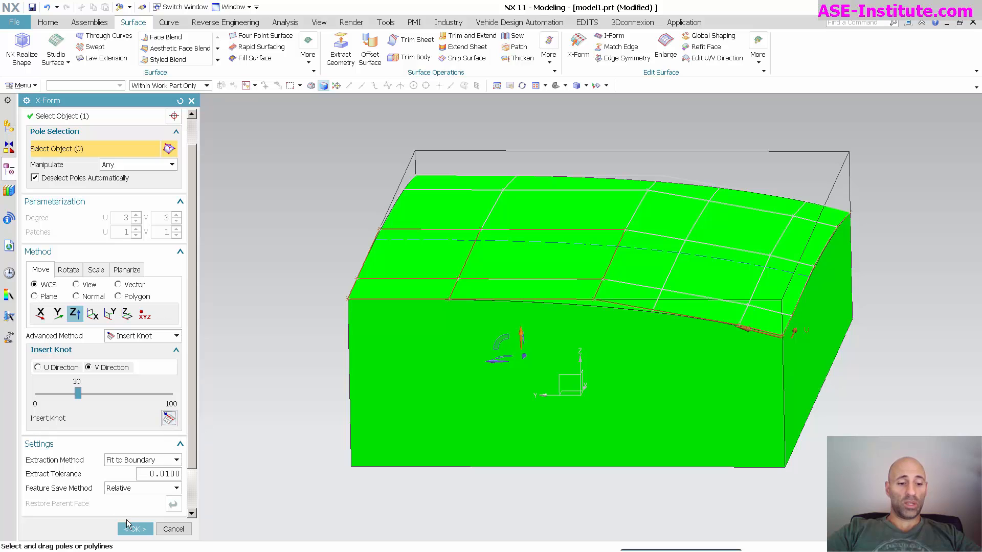
pyautogui.click(132, 528)
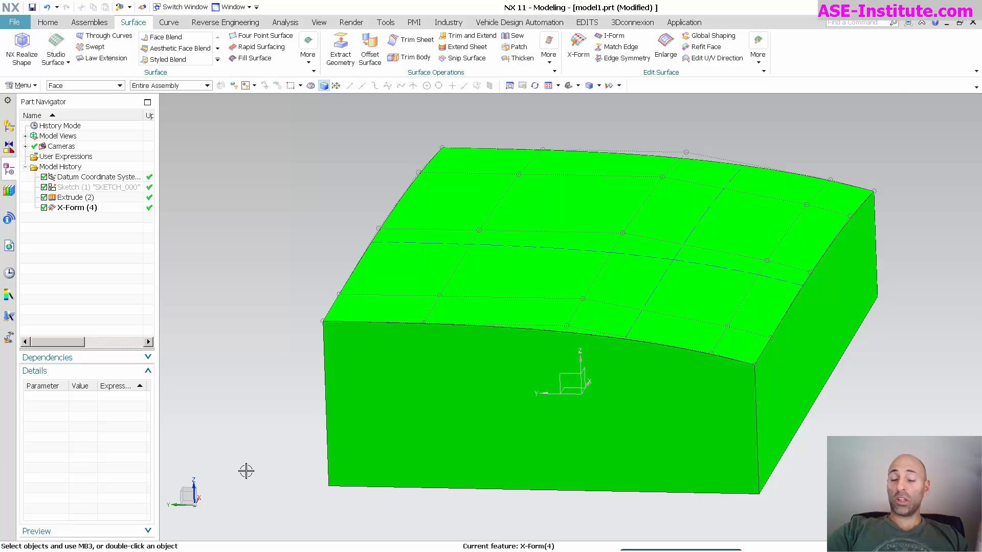
pyautogui.moveTo(731, 503)
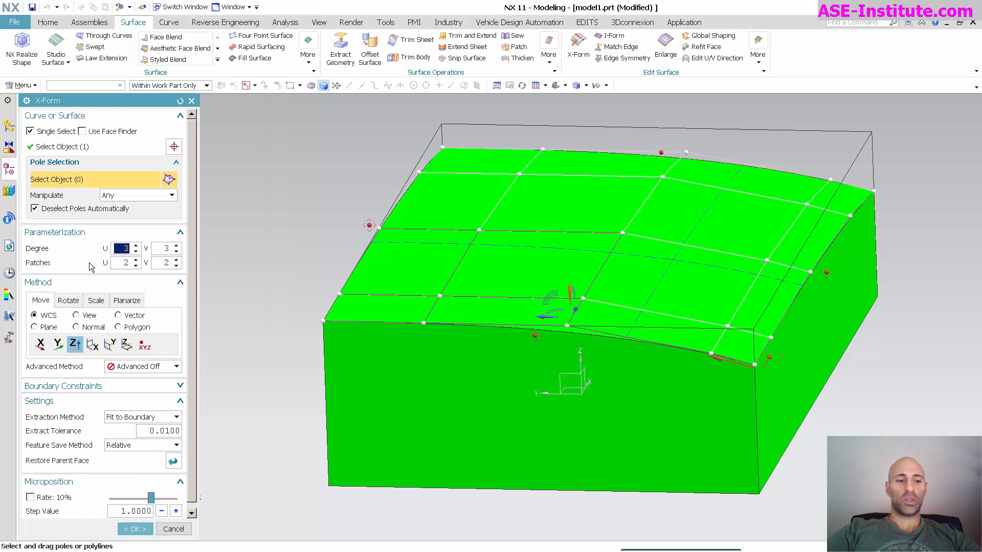
pyautogui.moveTo(162, 276)
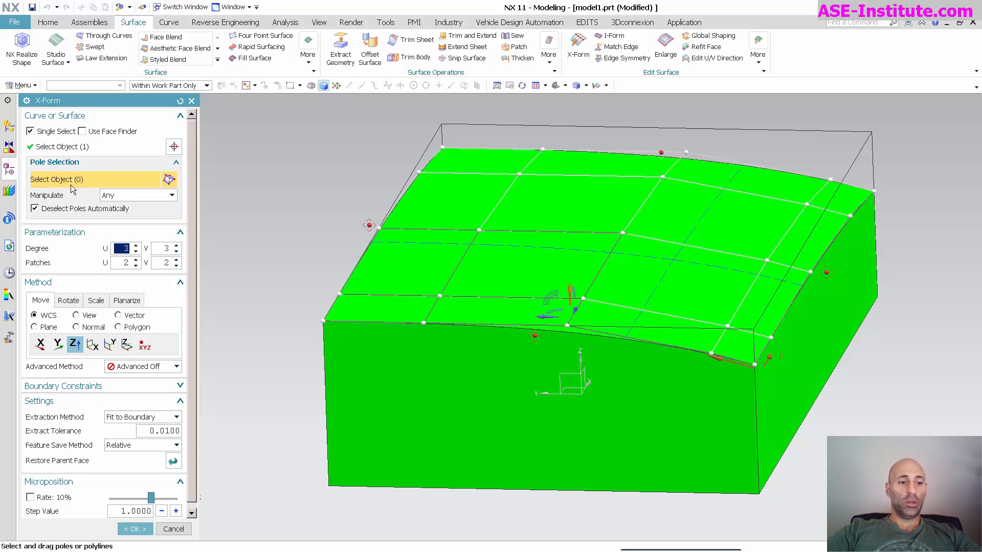
# On the new X-Form of the top face, set pole movement to follow a vector
pyautogui.click(119, 315)
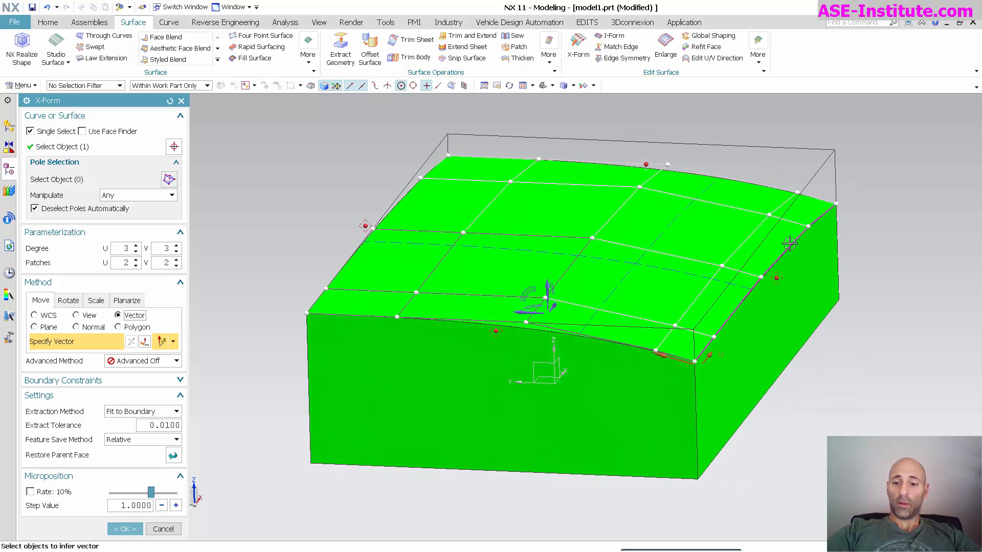
# Switch pole movement back to WCS Z axis and drag poles into a dome
pyautogui.click(33, 315)
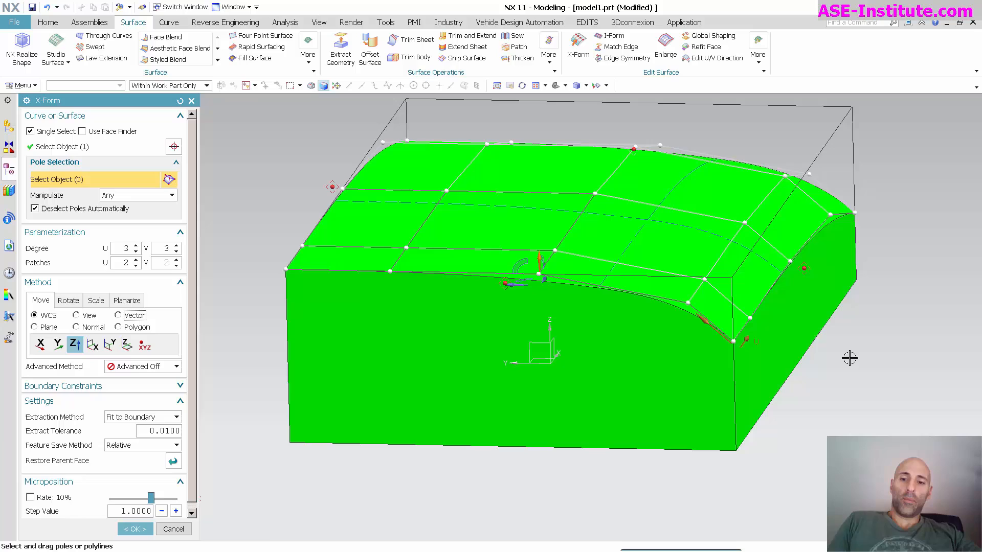
pyautogui.moveTo(600, 277)
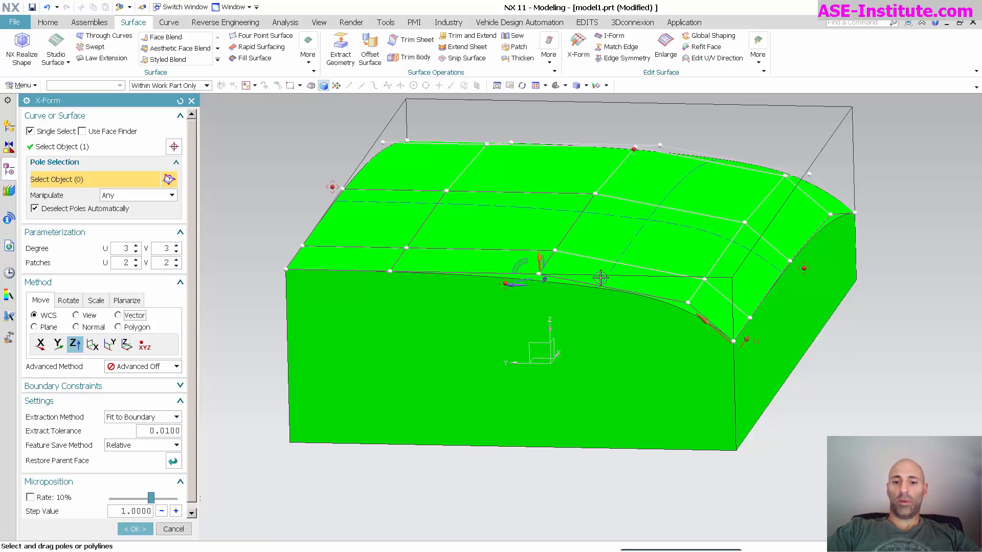
pyautogui.moveTo(724, 256)
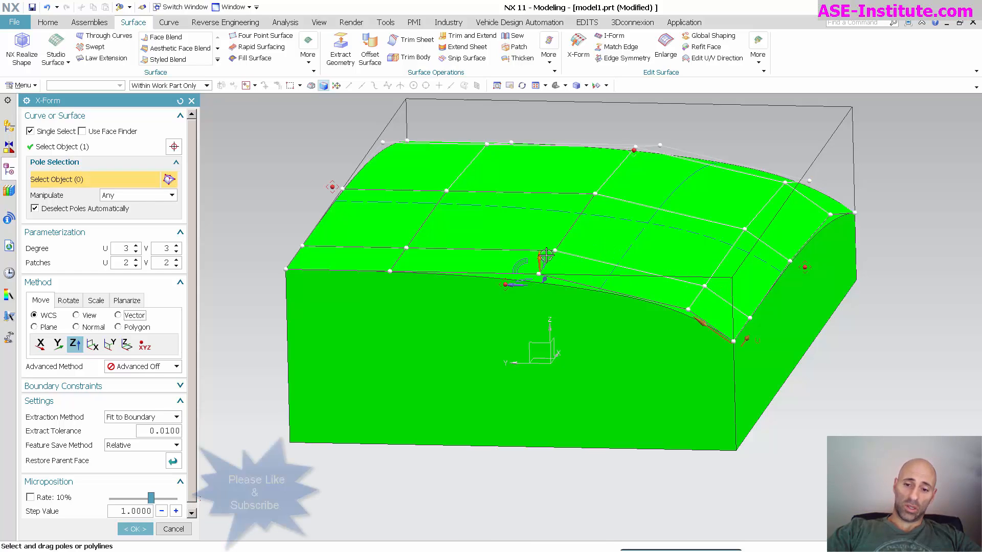
pyautogui.moveTo(606, 264)
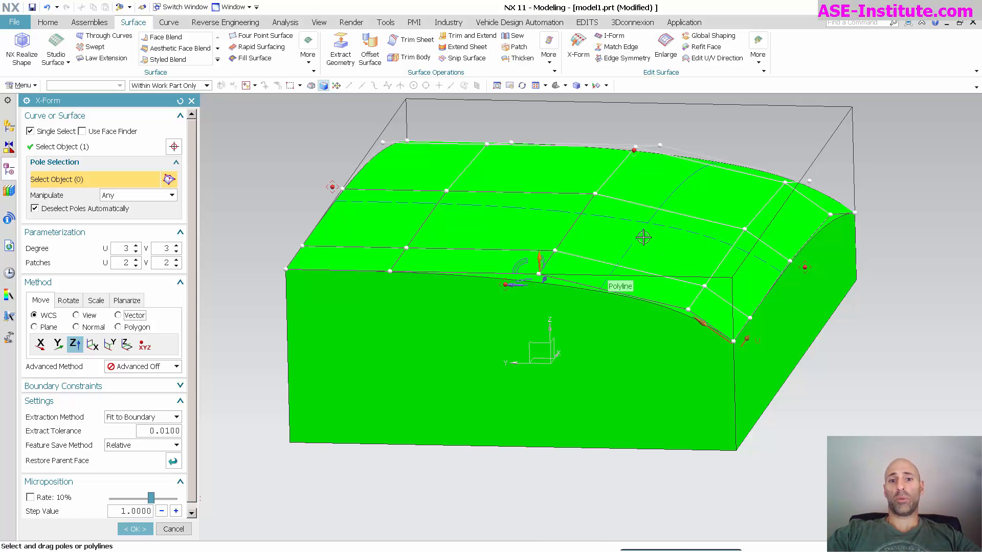
pyautogui.moveTo(584, 222)
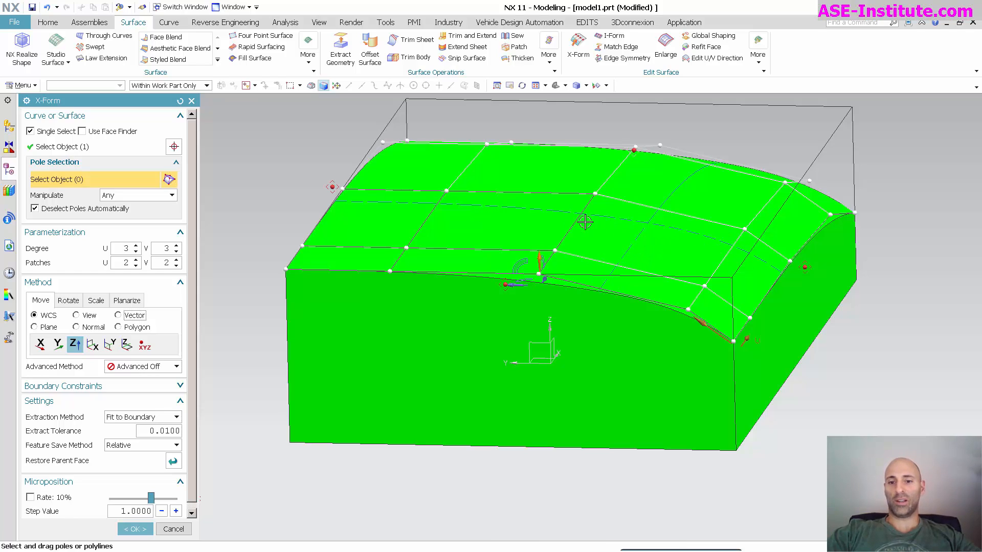
pyautogui.moveTo(328, 201)
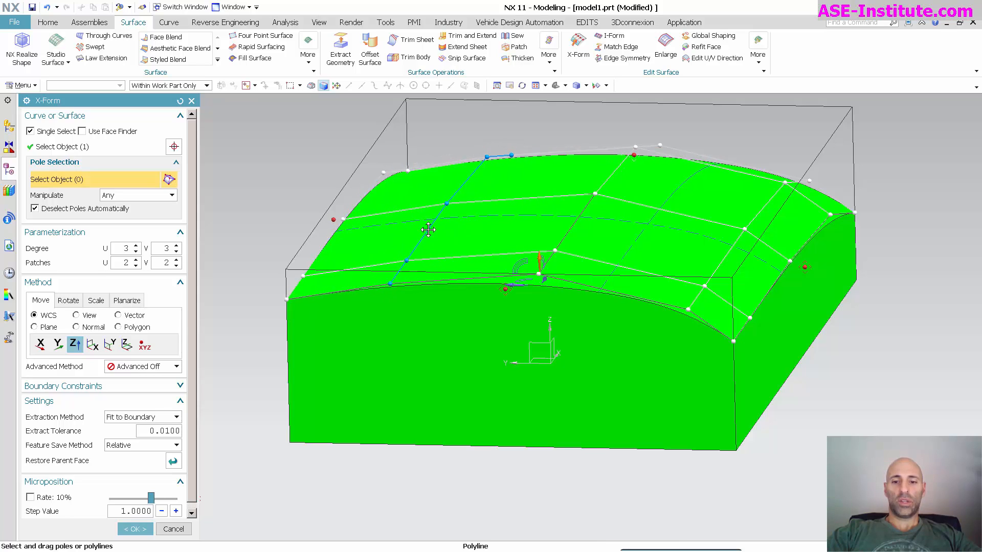
# Spin U Degree up to 6 and V Degree up to 6, then back down toward degree 3
pyautogui.click(135, 246)
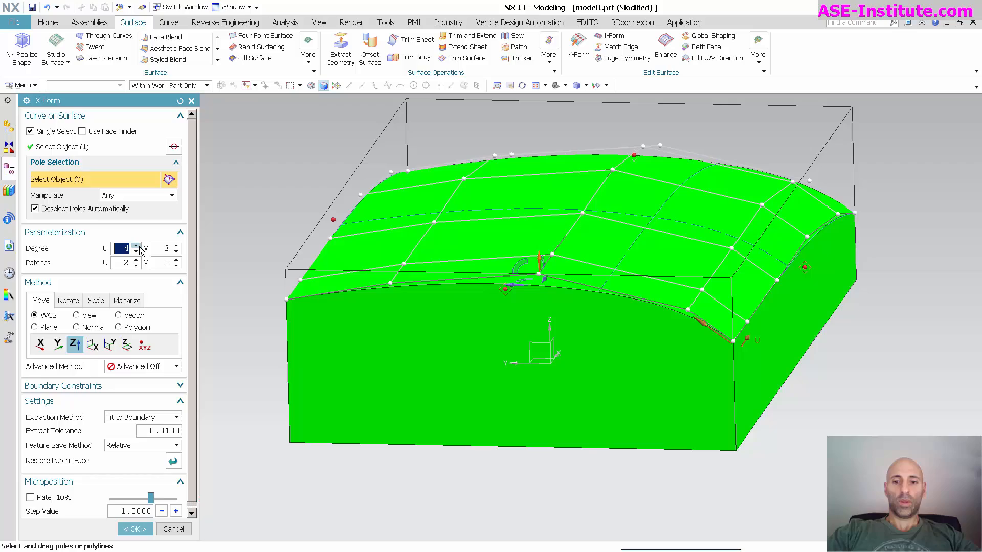
pyautogui.click(136, 245)
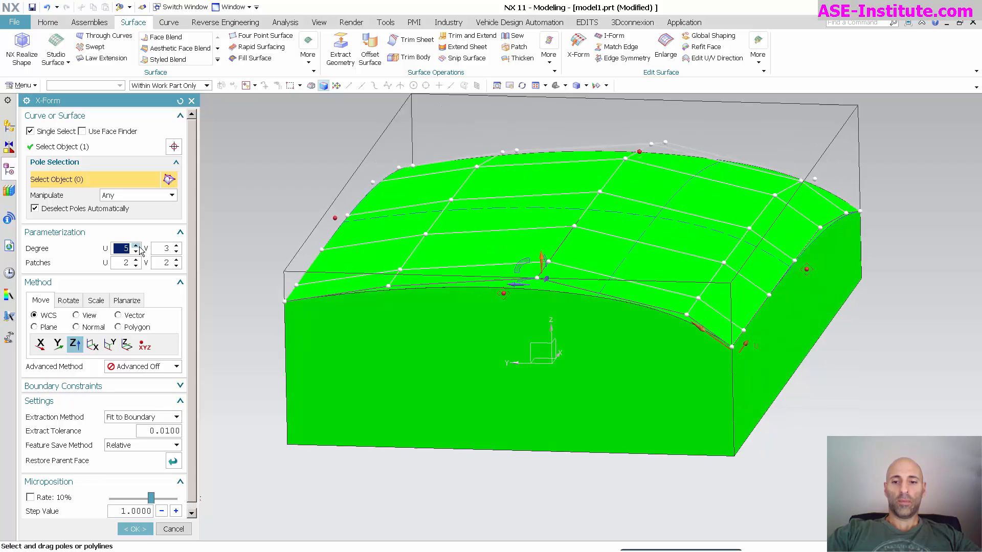
pyautogui.click(135, 245)
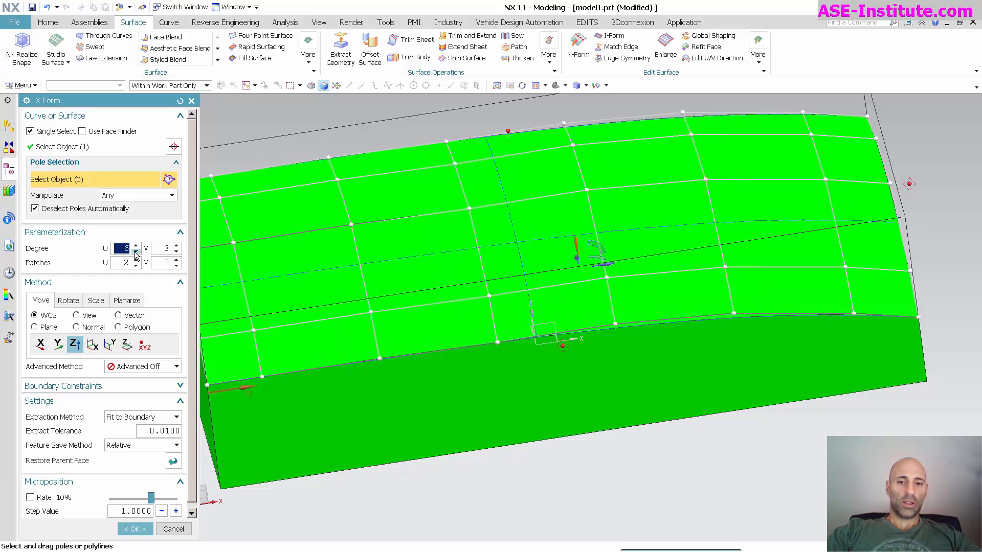
pyautogui.click(134, 252)
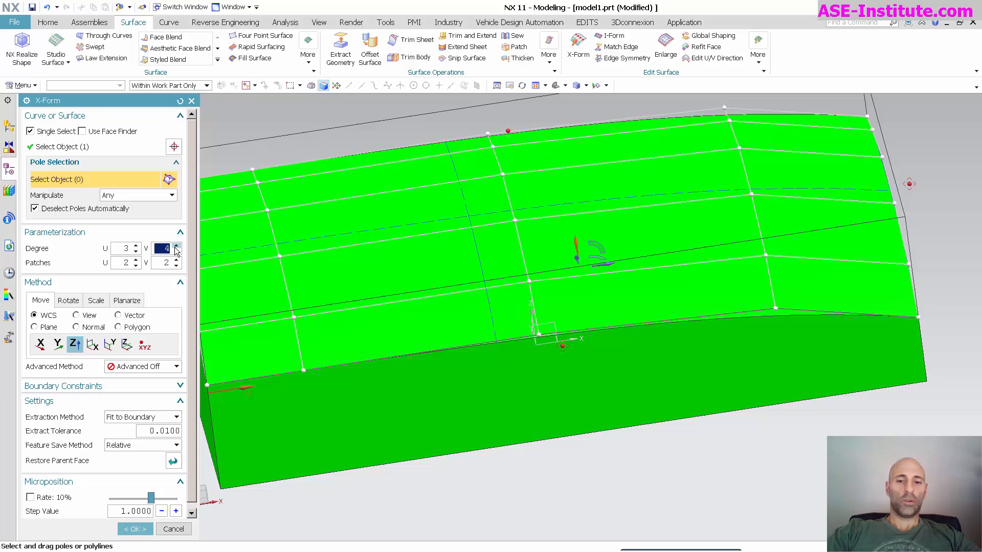
pyautogui.click(176, 246)
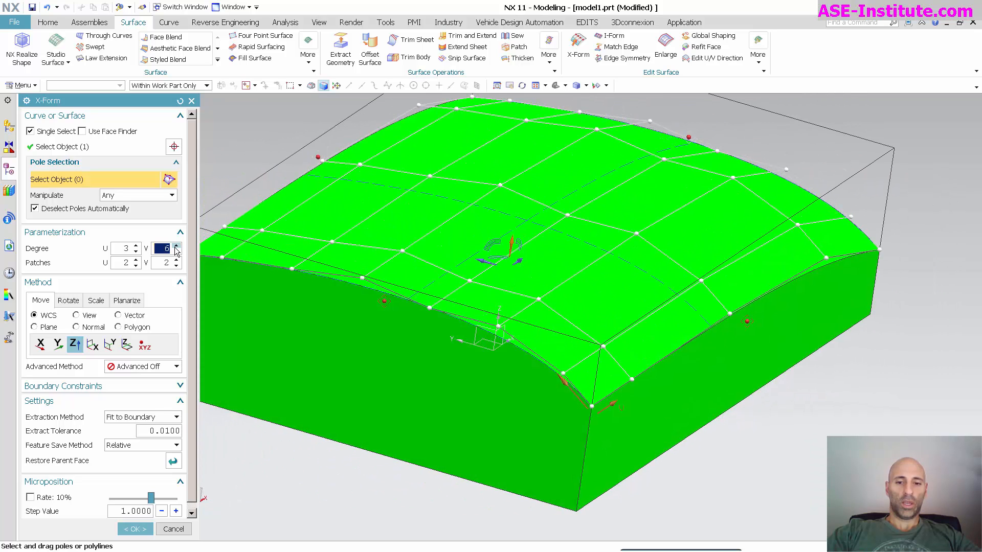
pyautogui.click(176, 252)
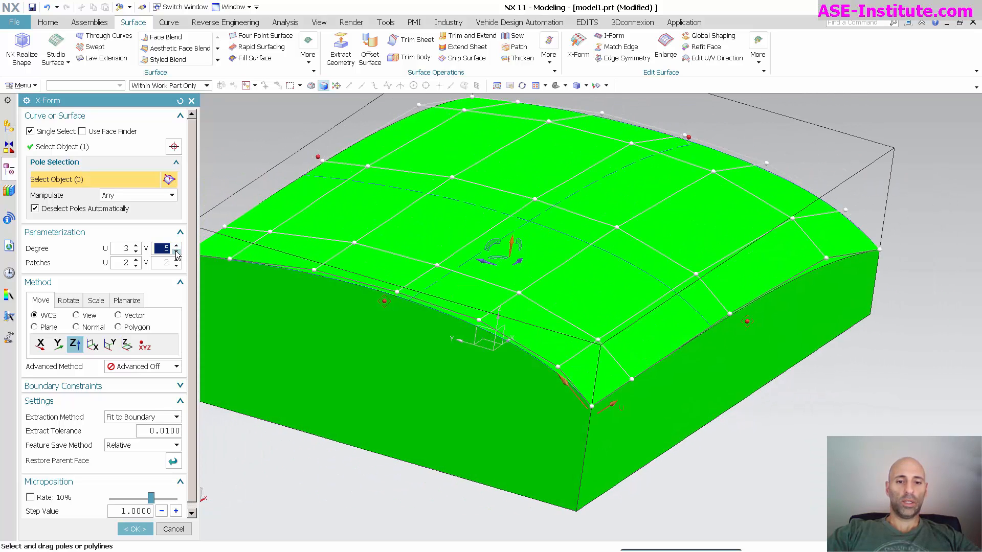
pyautogui.click(176, 251)
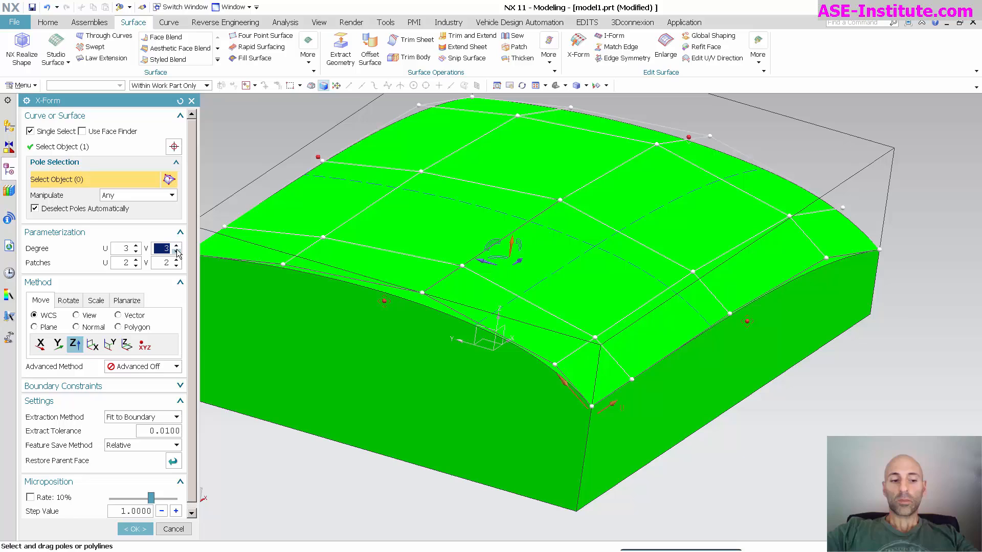
pyautogui.moveTo(141, 371)
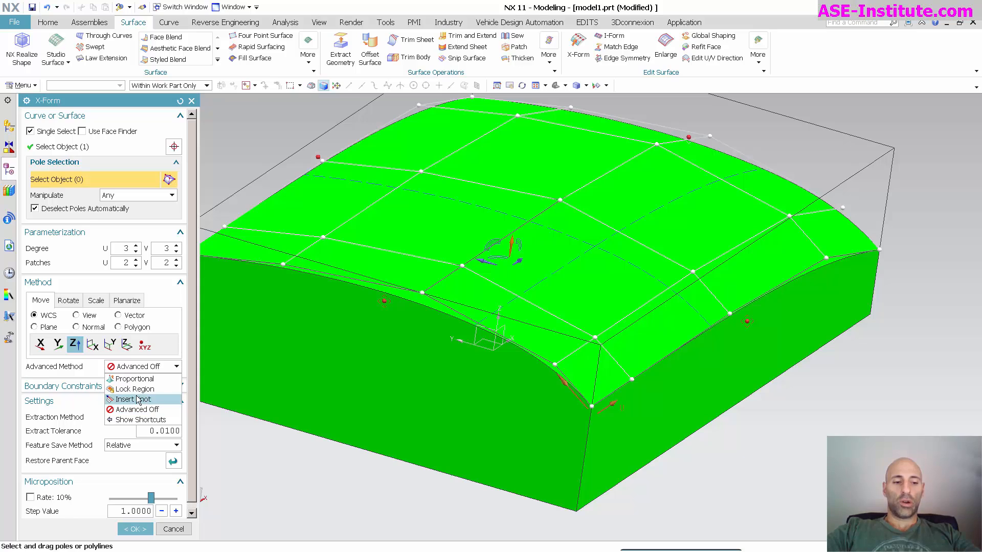
pyautogui.click(137, 409)
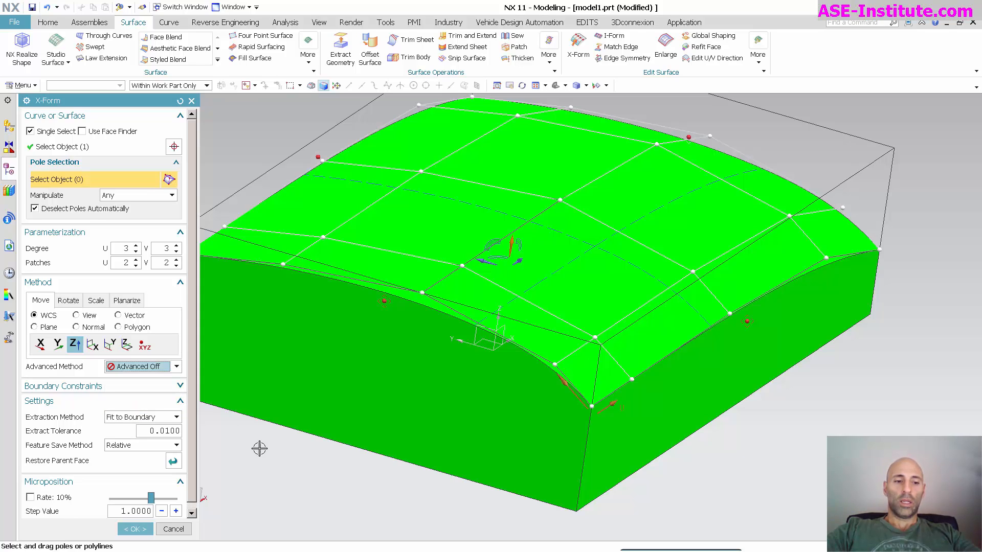